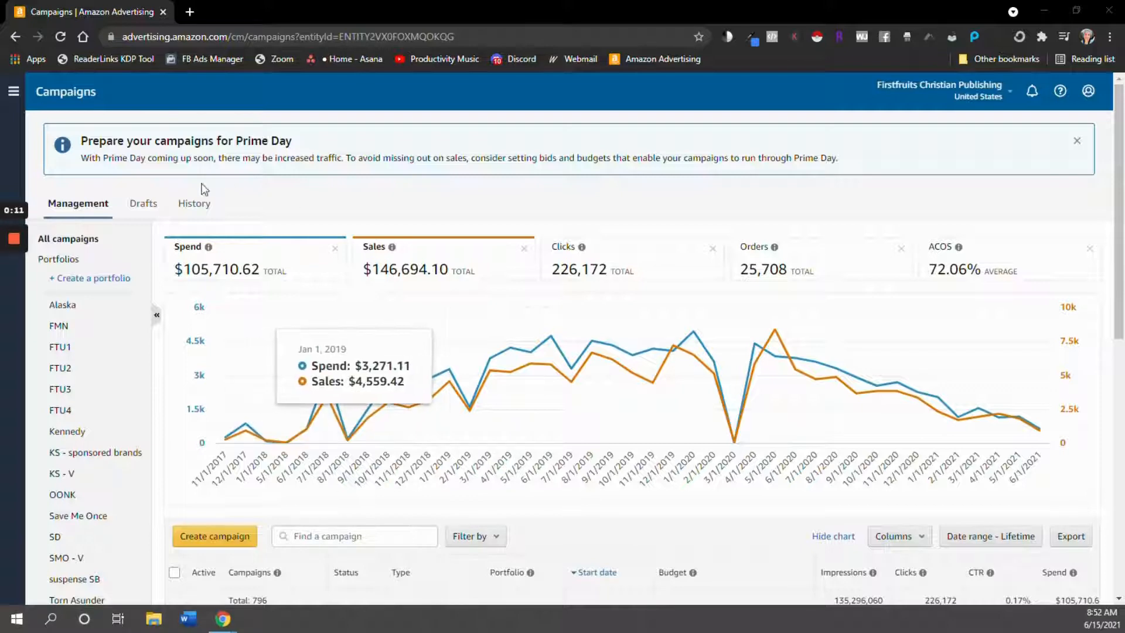
mouse_move(273, 279)
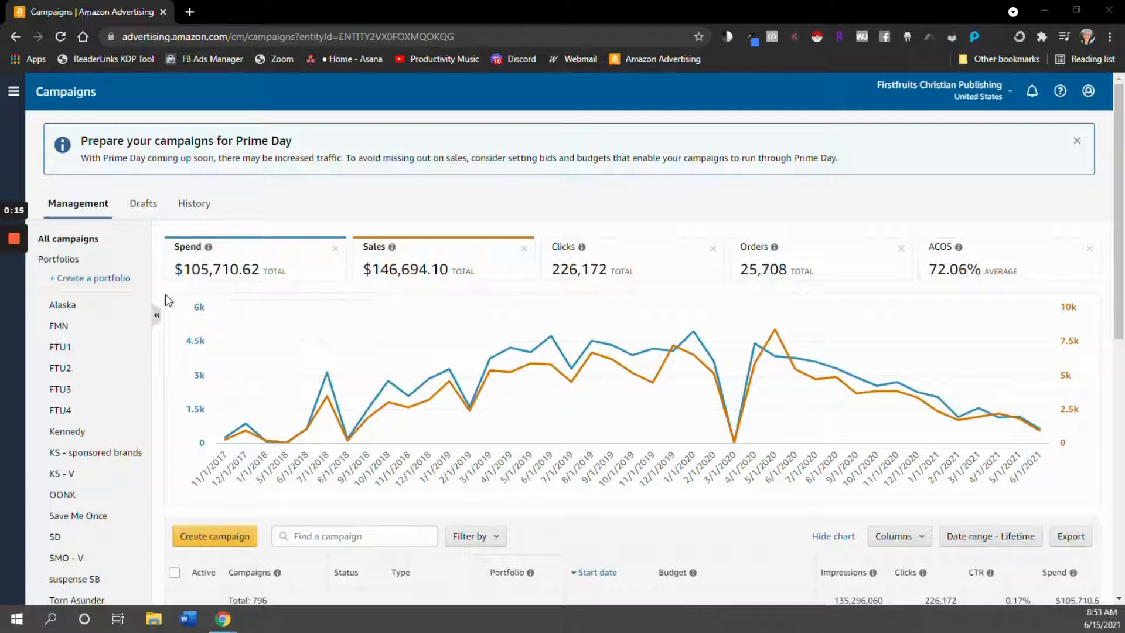
mouse_move(490, 368)
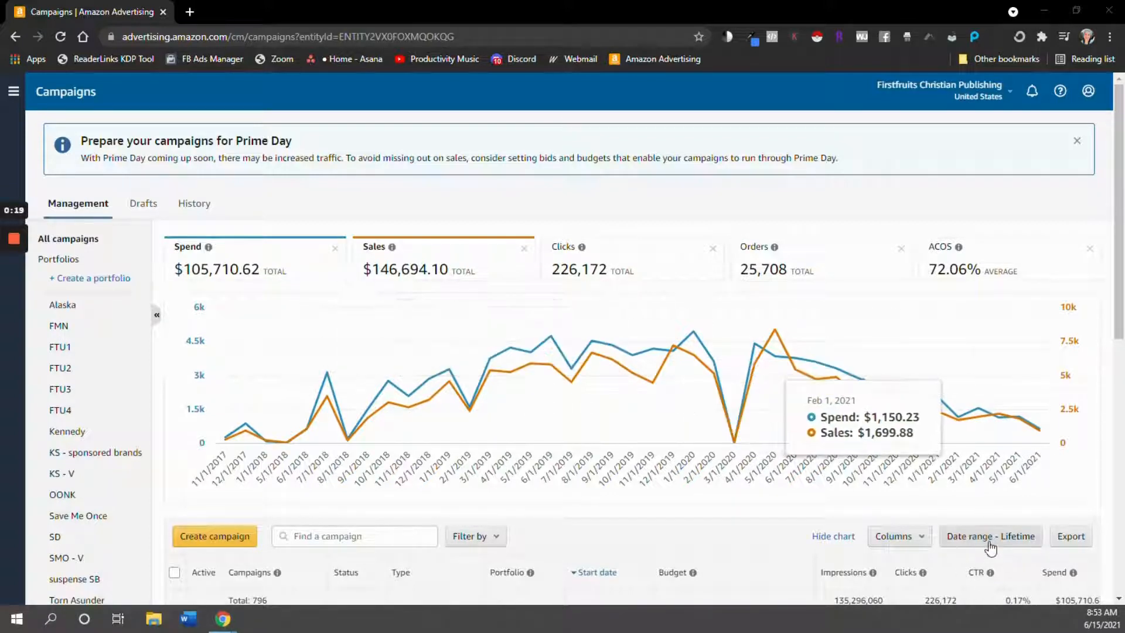
Step: Set the campaign date range to the single day June 1, 2021
click(991, 537)
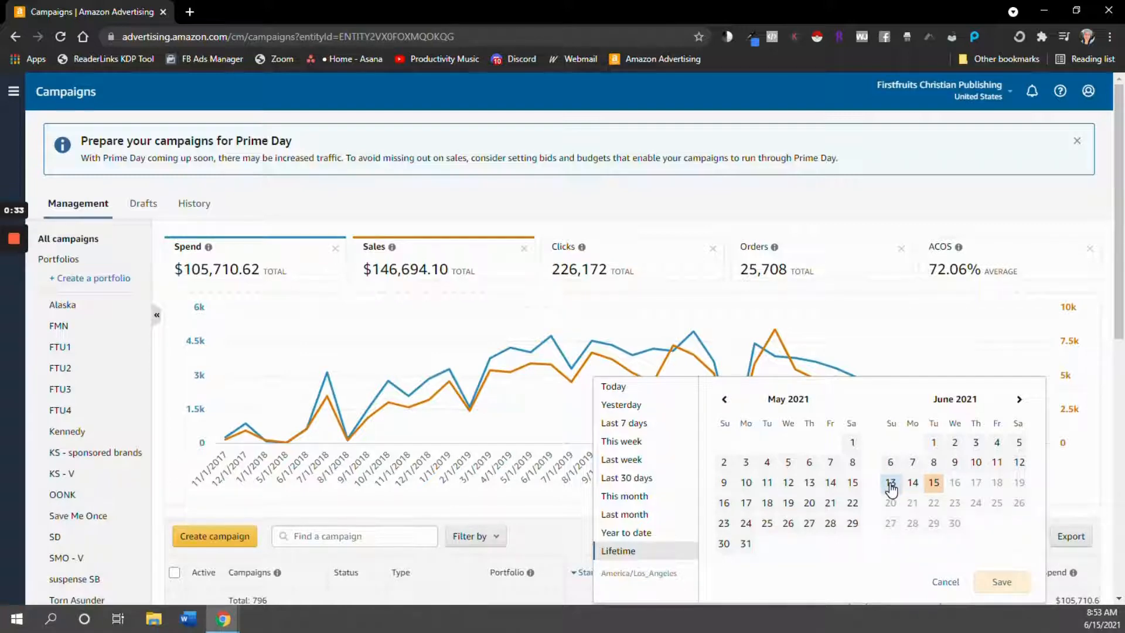
mouse_move(891, 479)
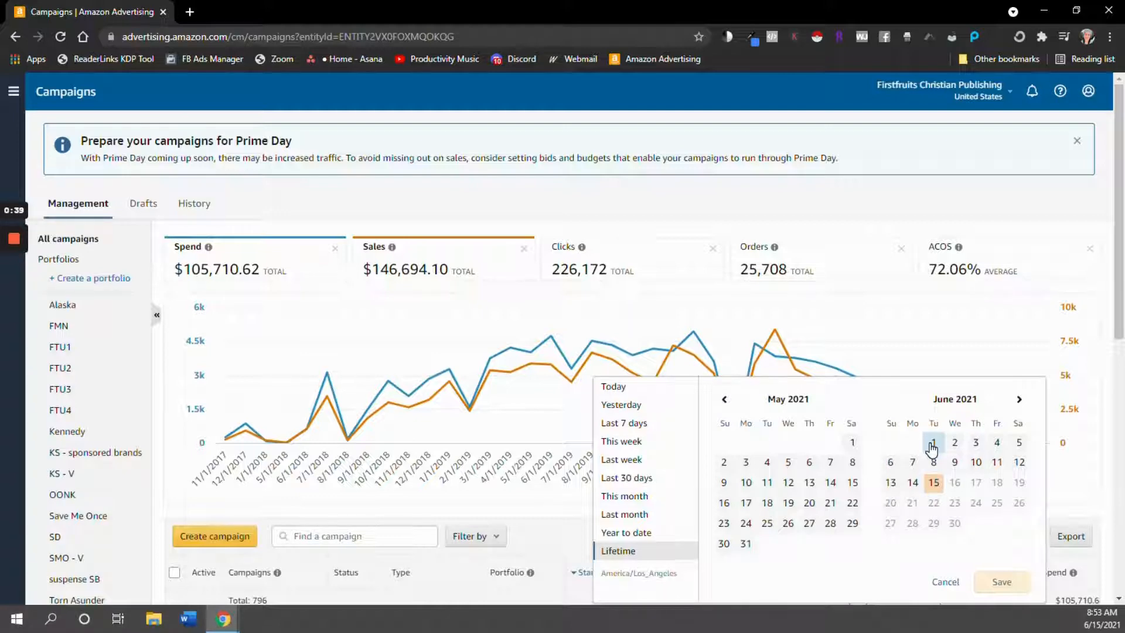
mouse_move(913, 481)
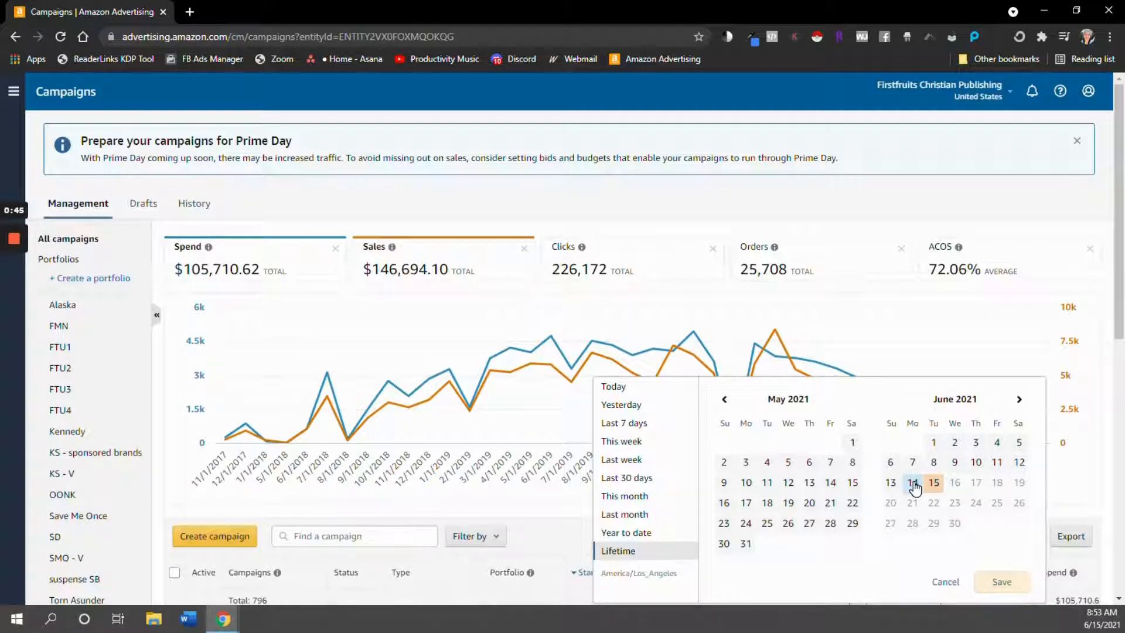
mouse_move(934, 442)
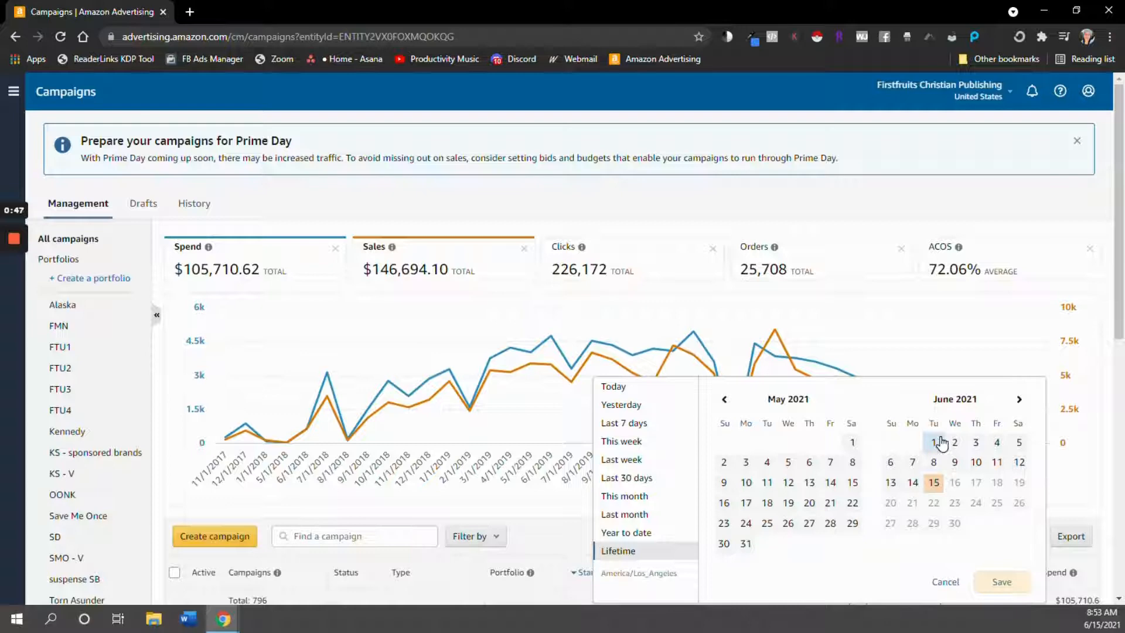
click(933, 441)
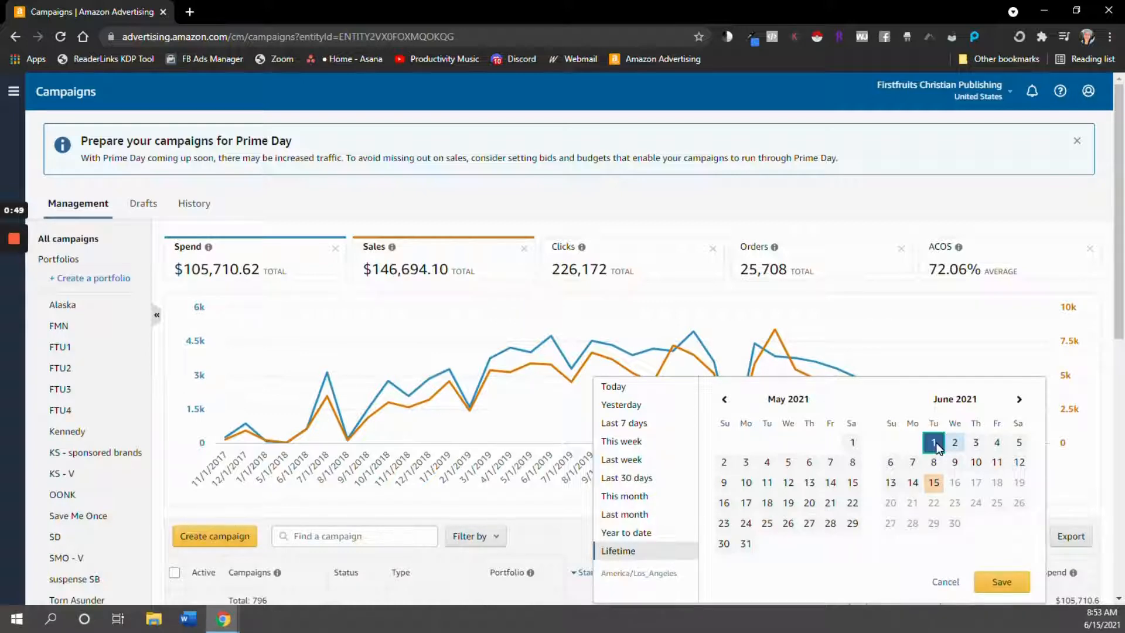
click(1001, 582)
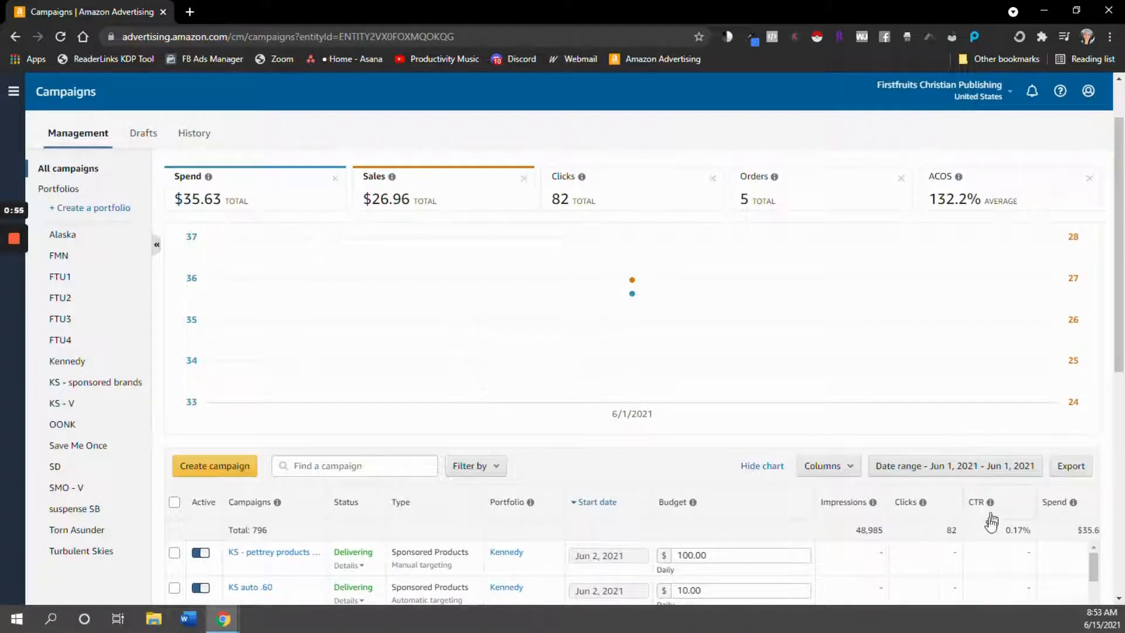
mouse_move(1012, 443)
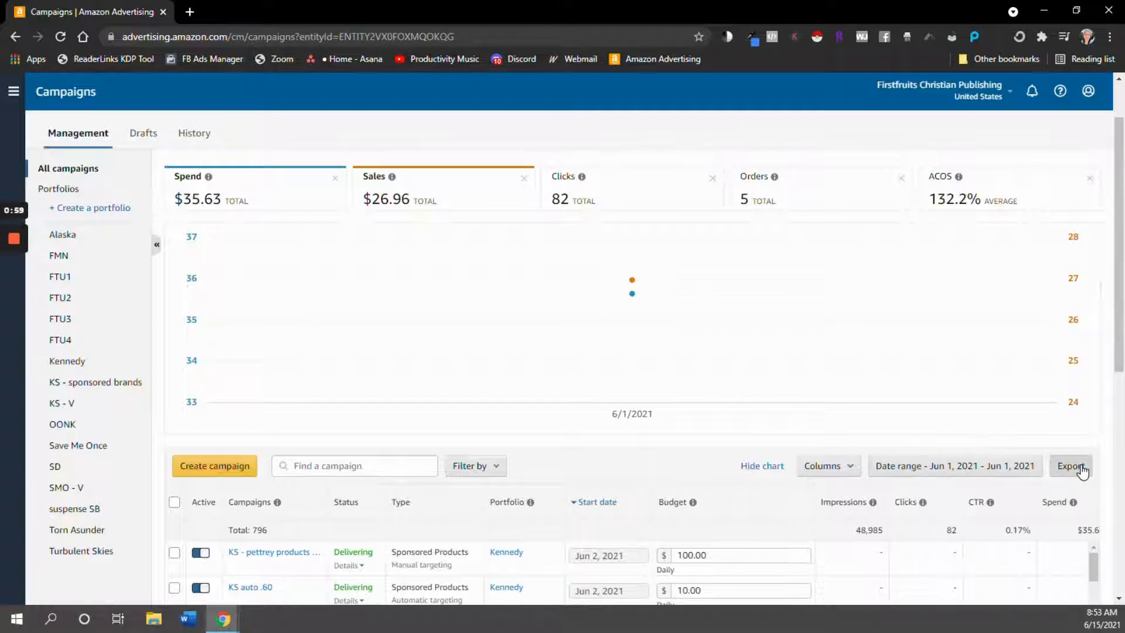
click(1070, 466)
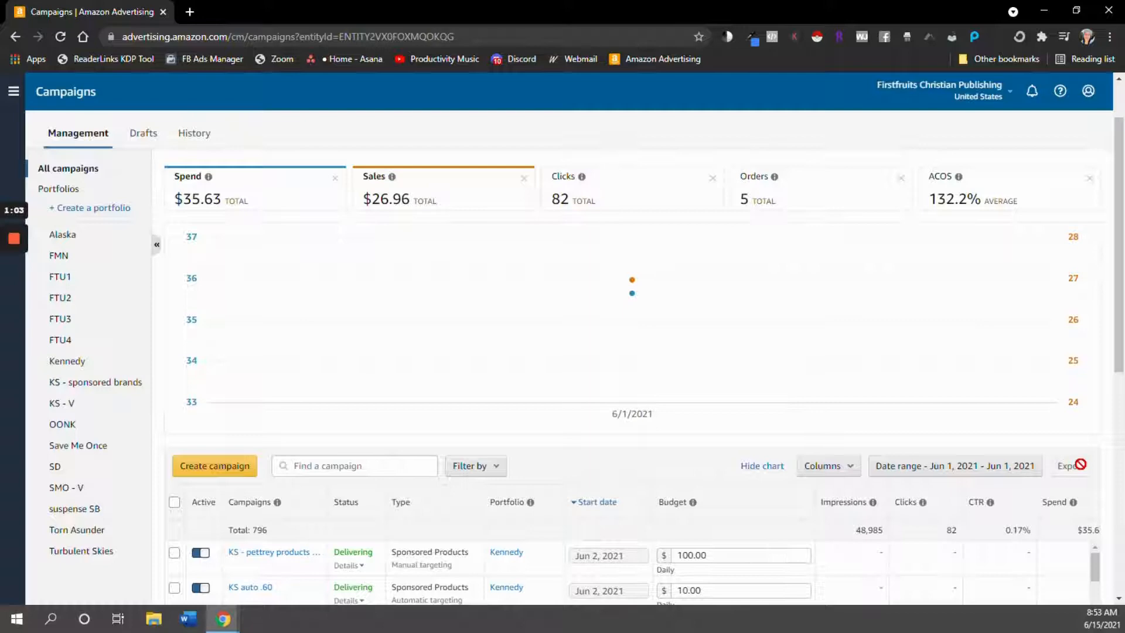
Step: Export the June 1 campaign report to Downloads as '6.1.21 ams'
click(1070, 466)
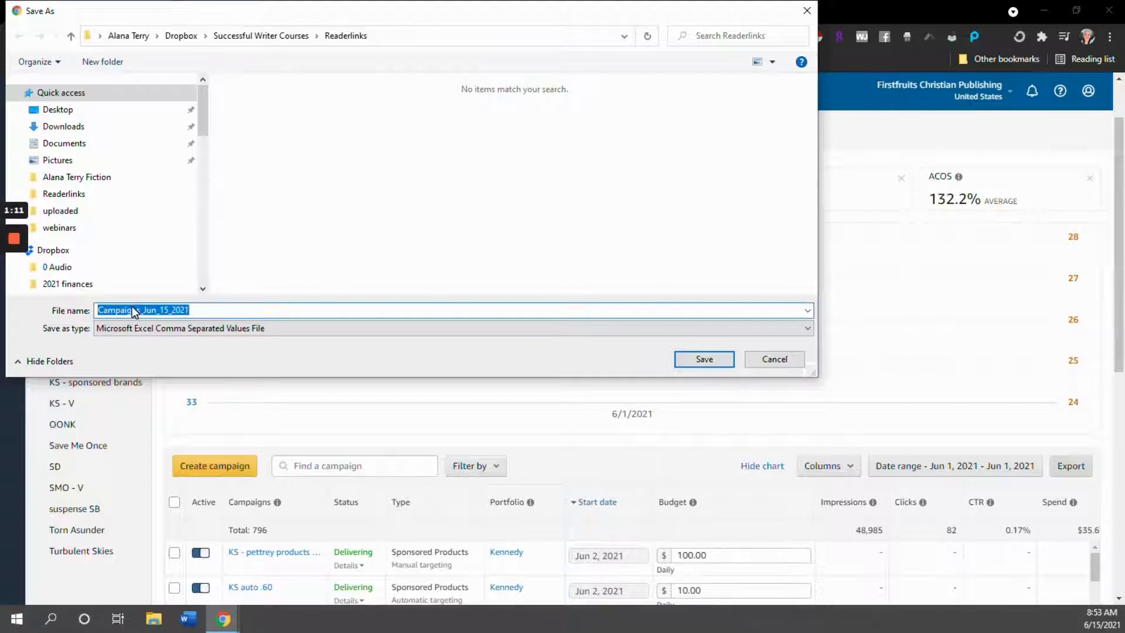
text(6.1.21)
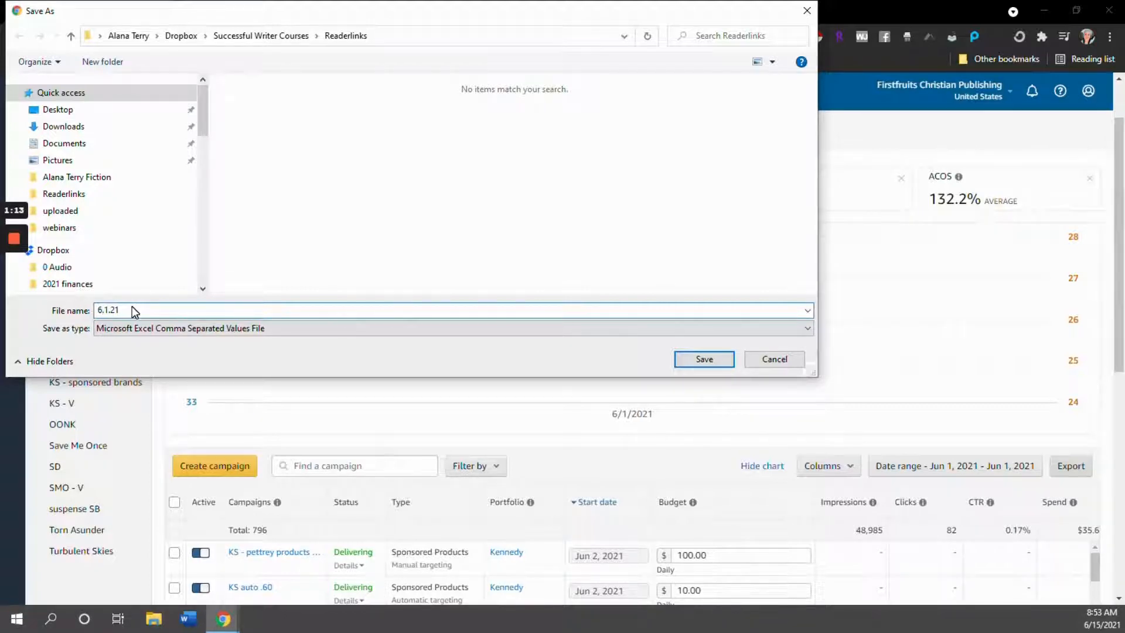
text(ams)
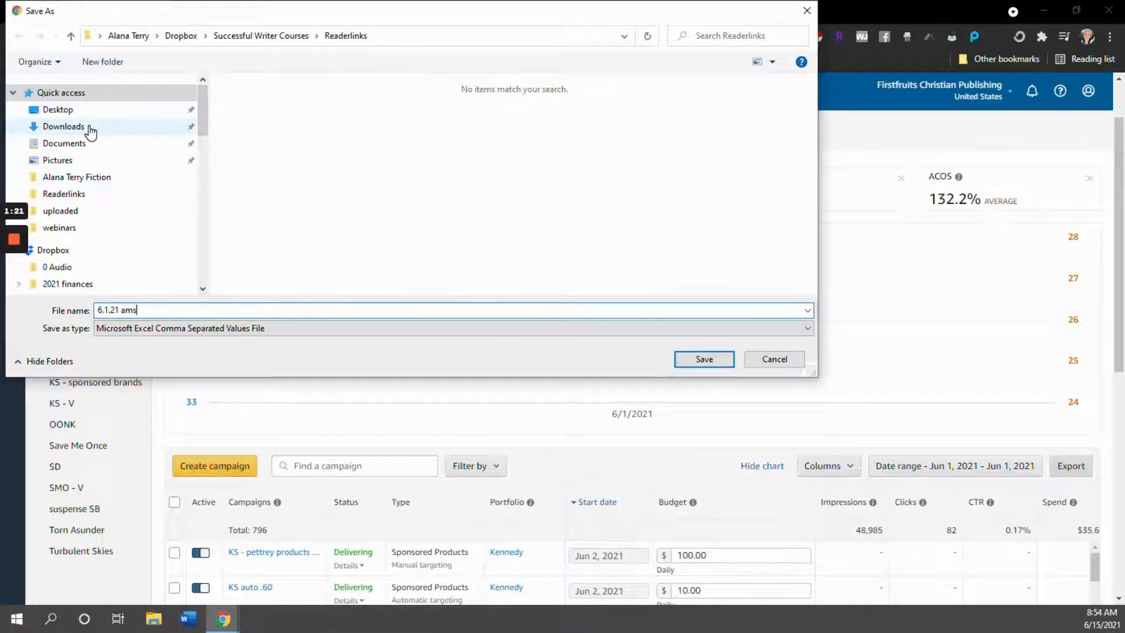
click(64, 127)
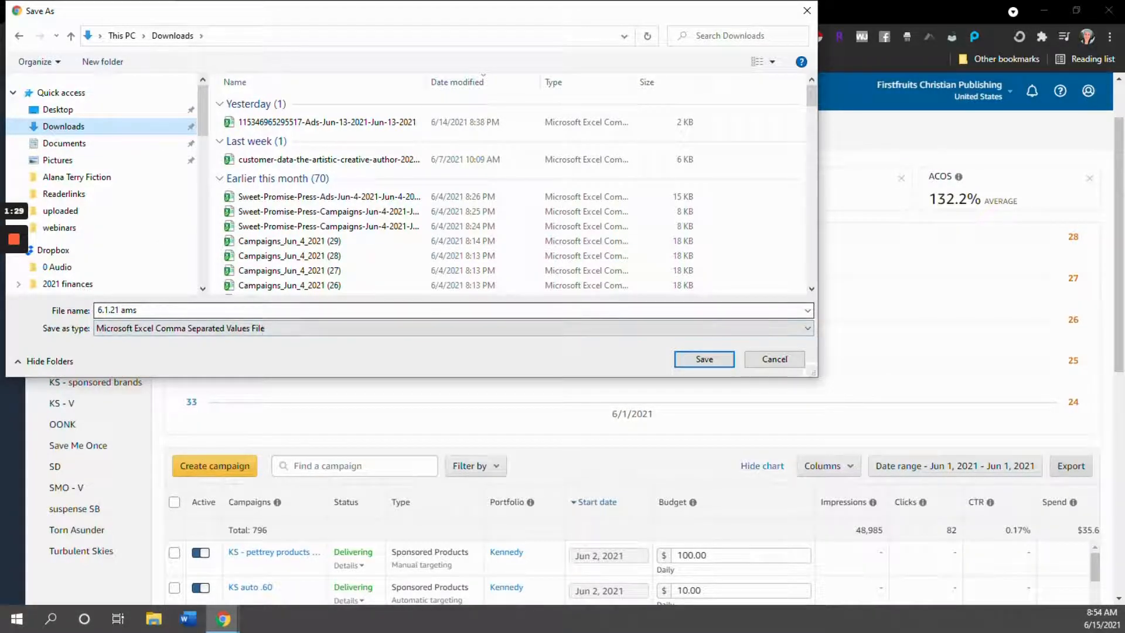
click(703, 359)
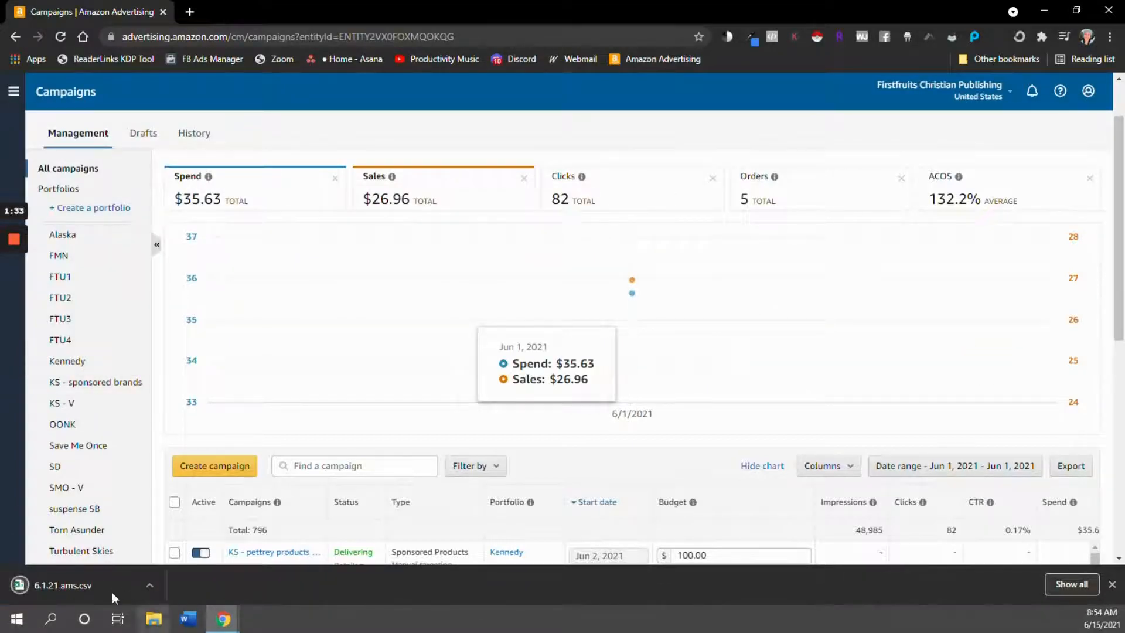
mouse_move(119, 592)
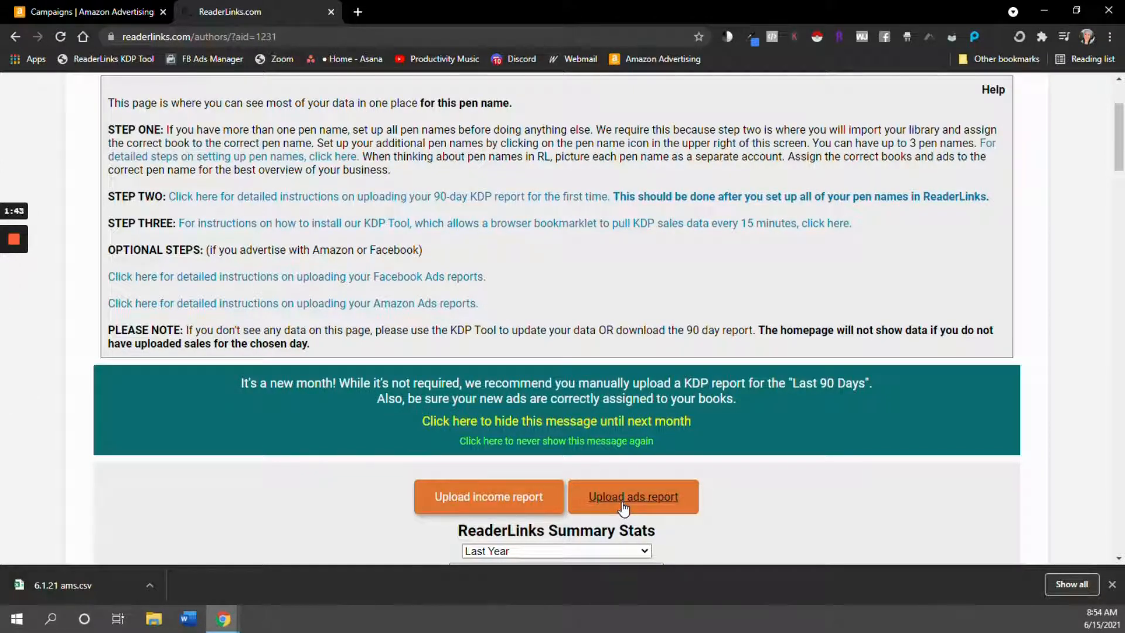
Step: Upload '6.1.21 ams.csv' with report date 06/01/2021 and import the ads
click(633, 497)
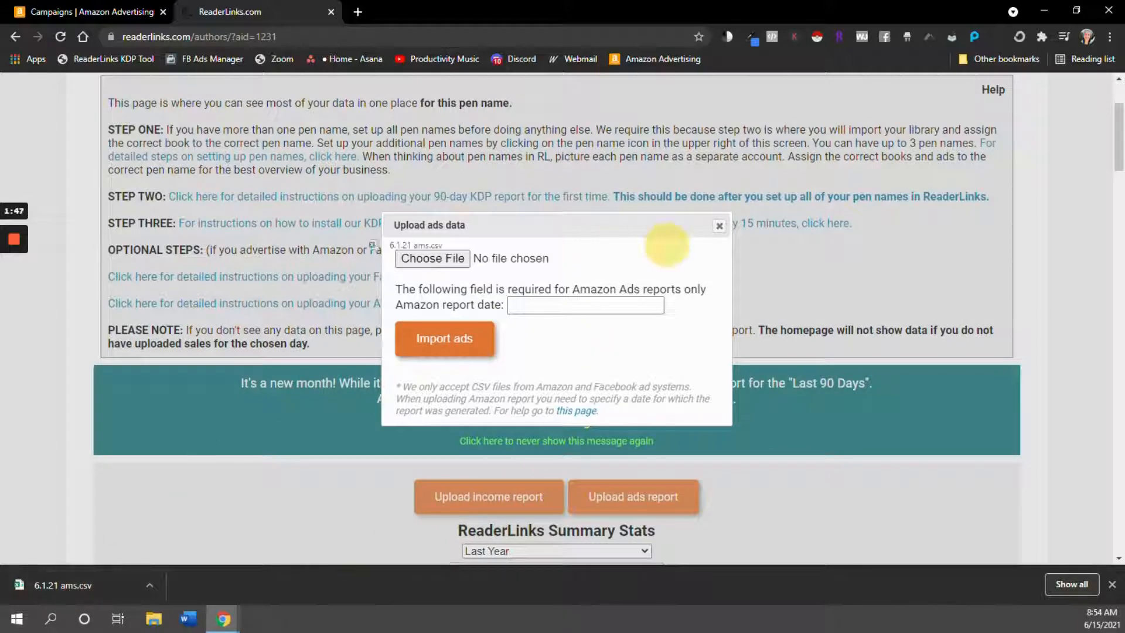
click(431, 259)
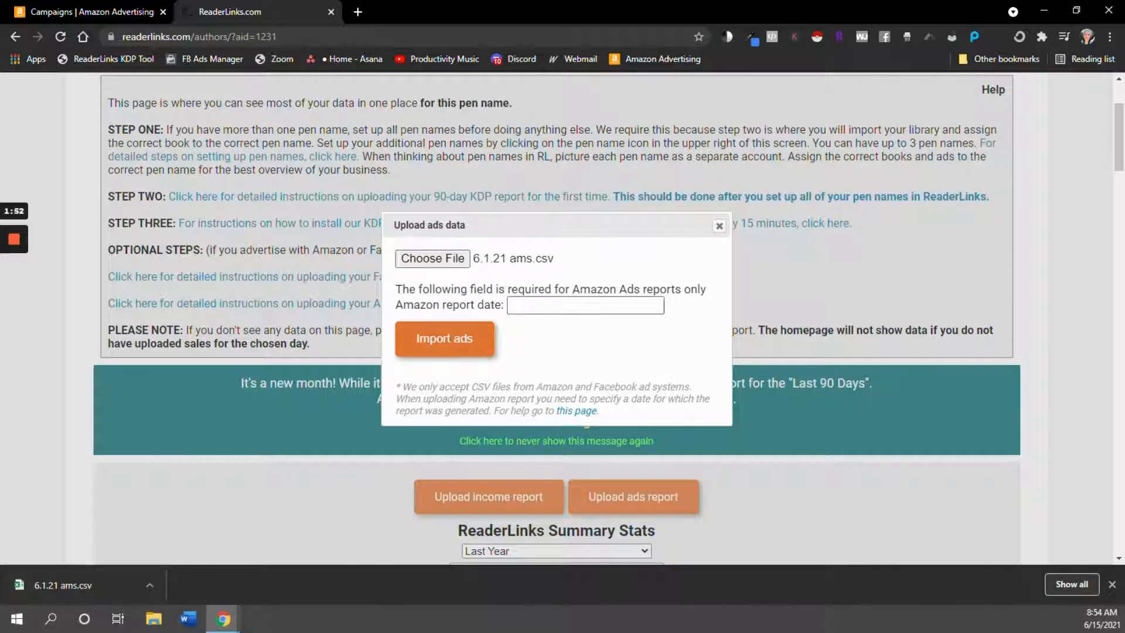
text(06/01/2021)
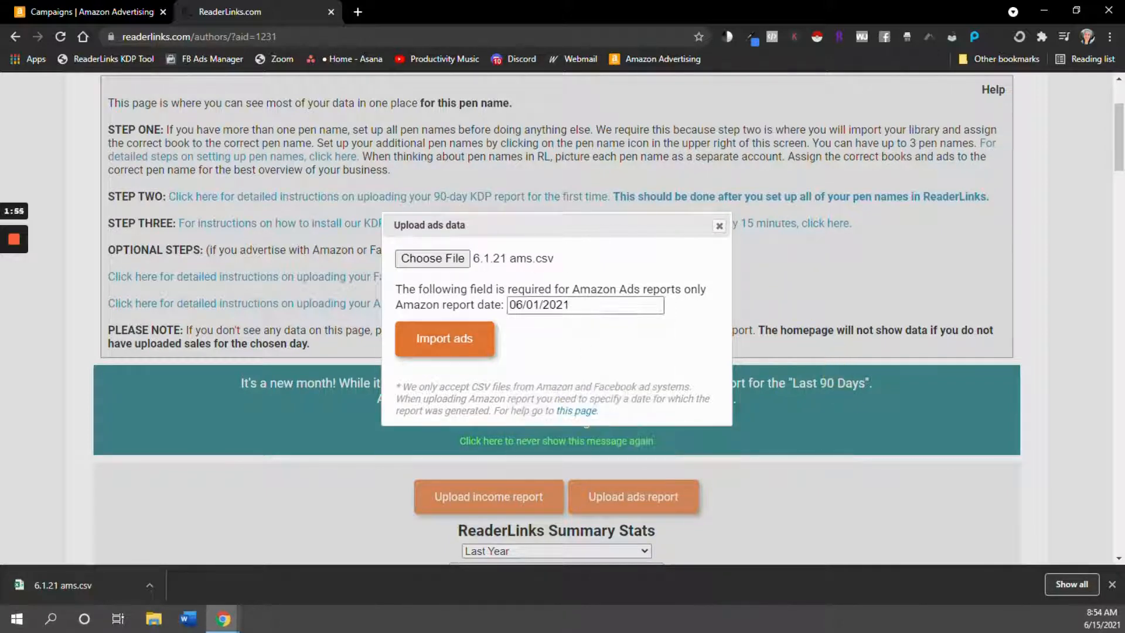
mouse_move(658, 331)
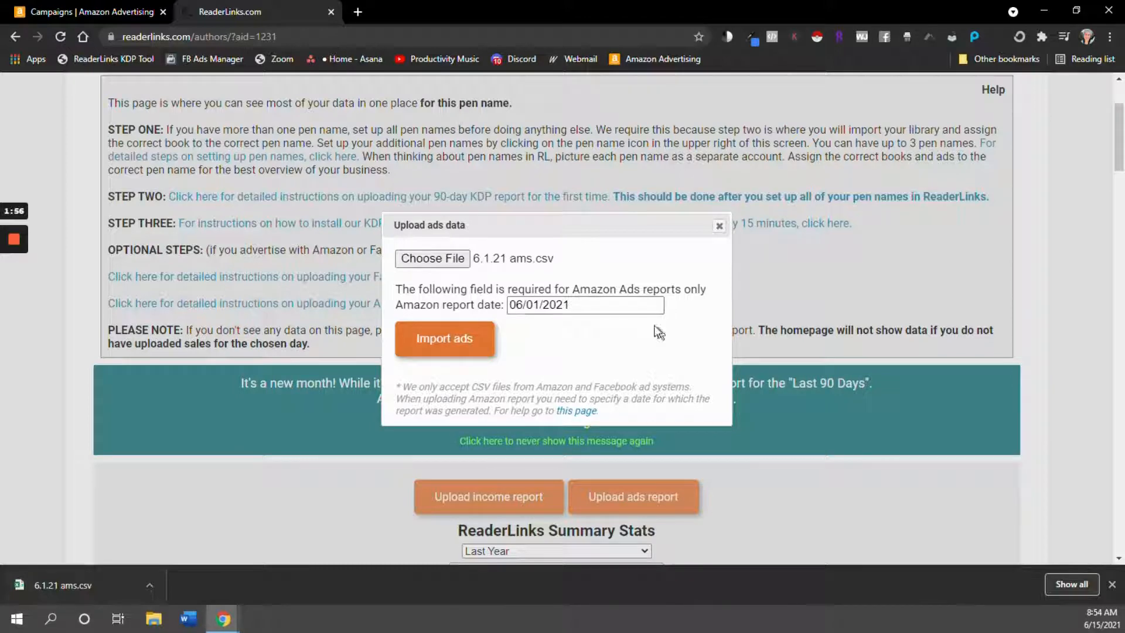
mouse_move(540, 323)
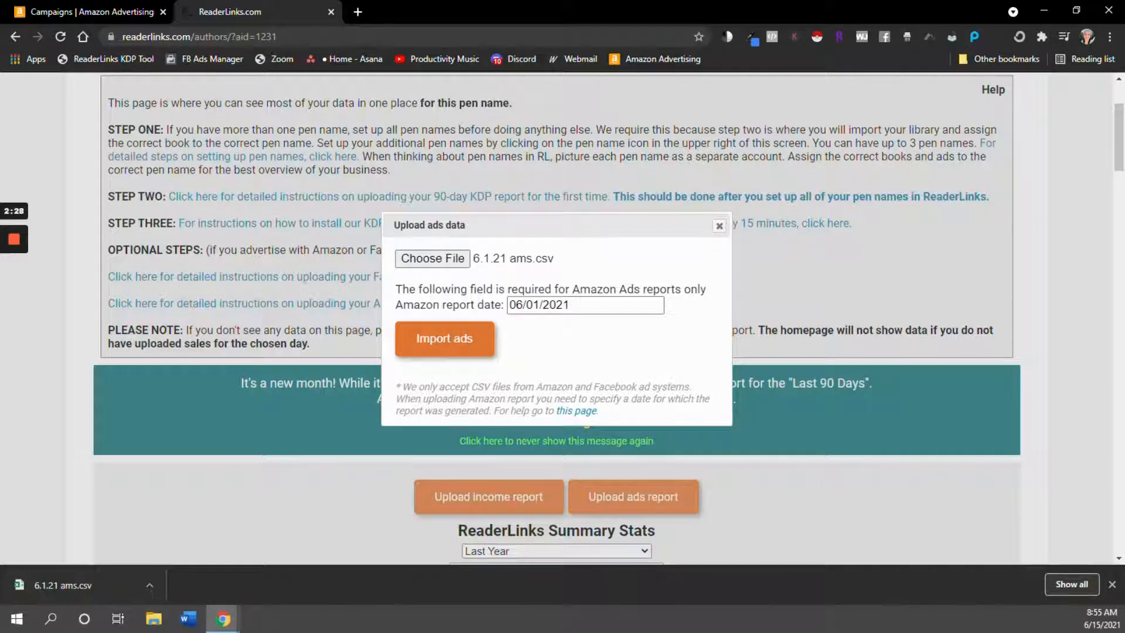
mouse_move(444, 339)
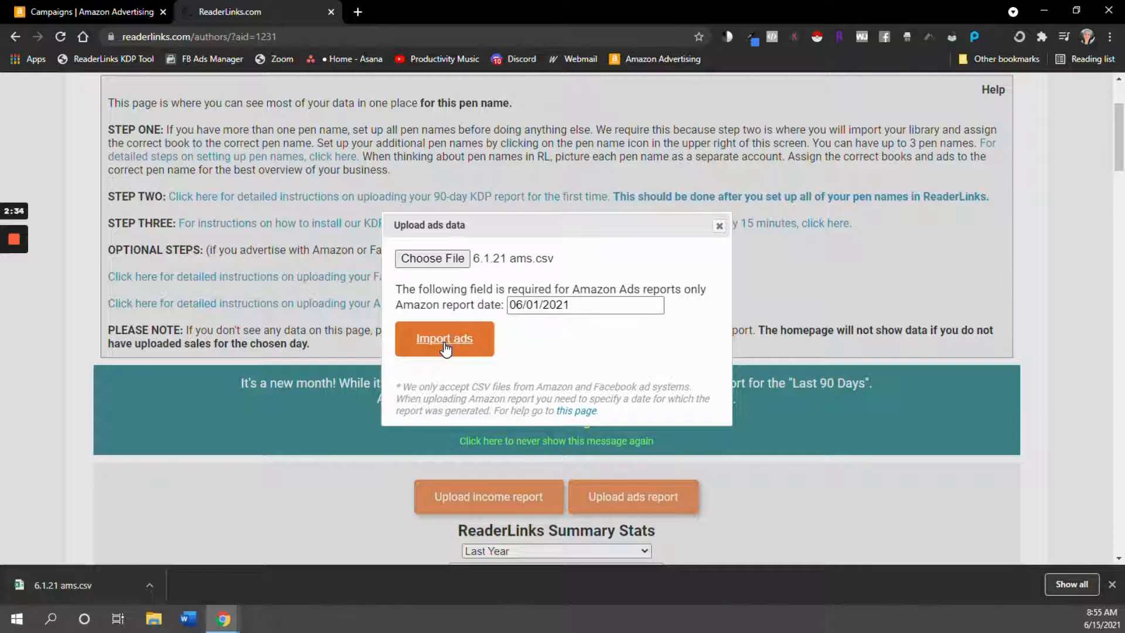
click(444, 338)
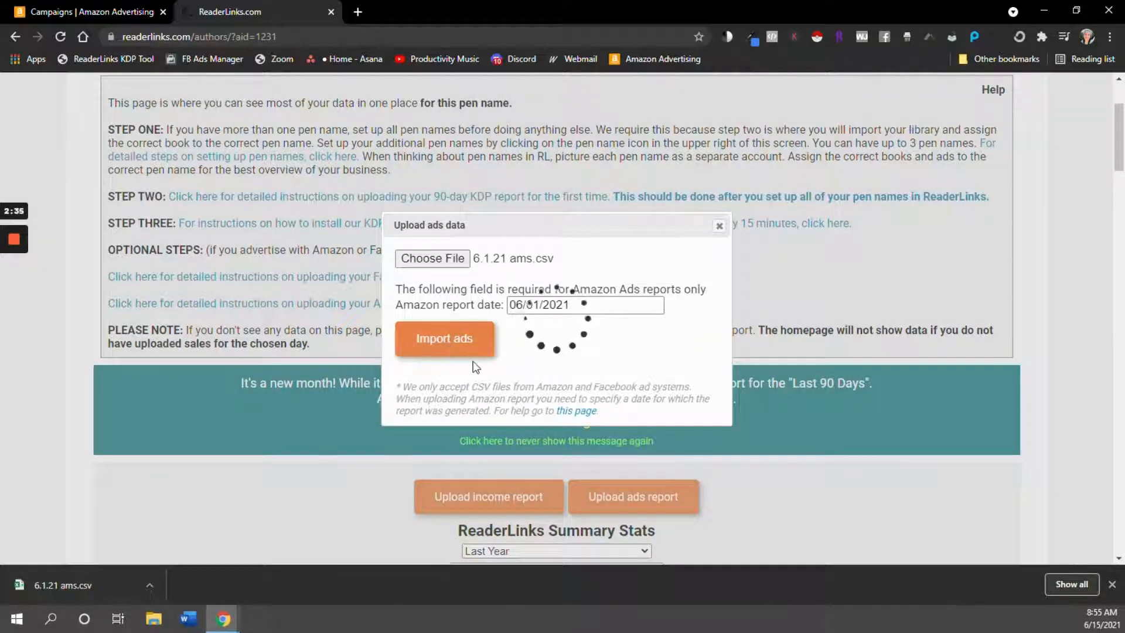
click(444, 338)
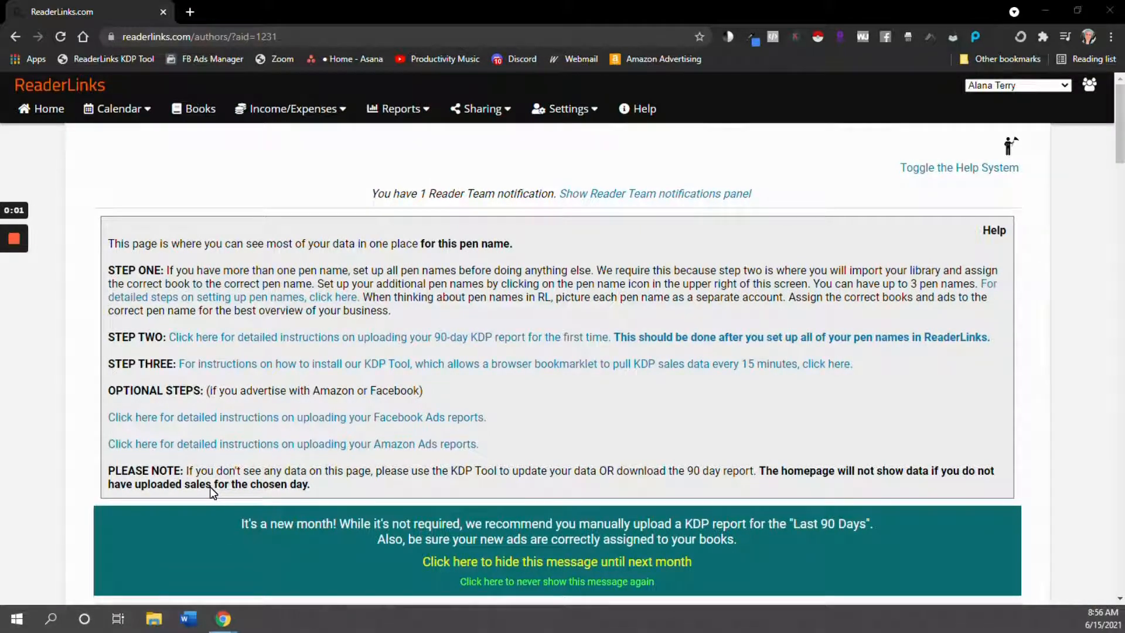
mouse_move(212, 508)
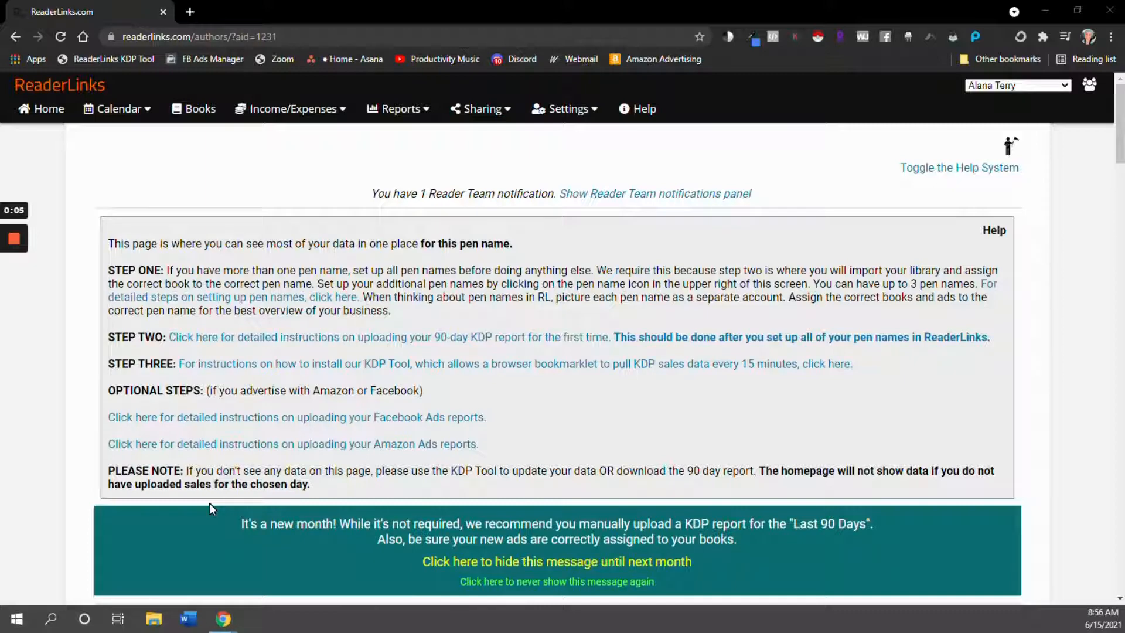
mouse_move(424, 460)
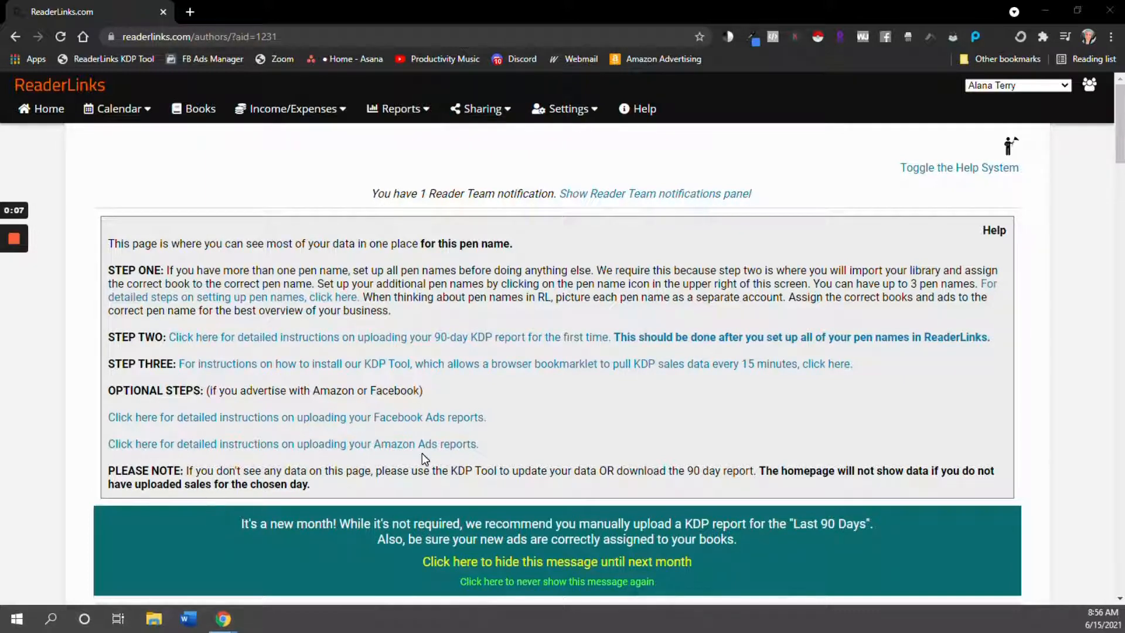
Step: Go to Manage Ad Assignments from the Reports menu
click(398, 108)
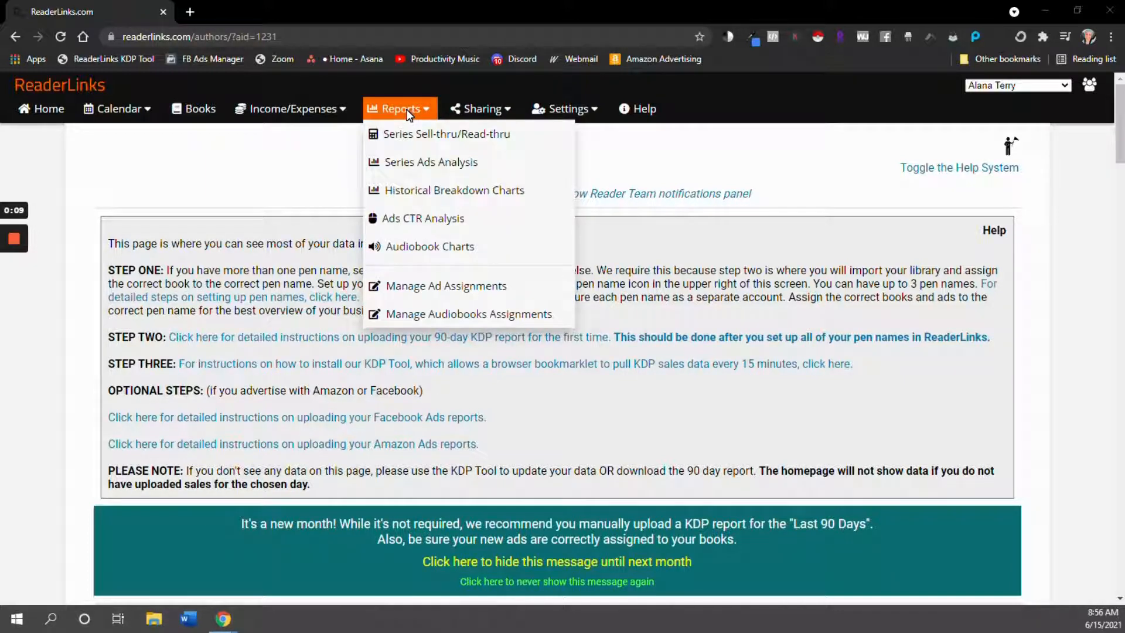
mouse_move(409, 294)
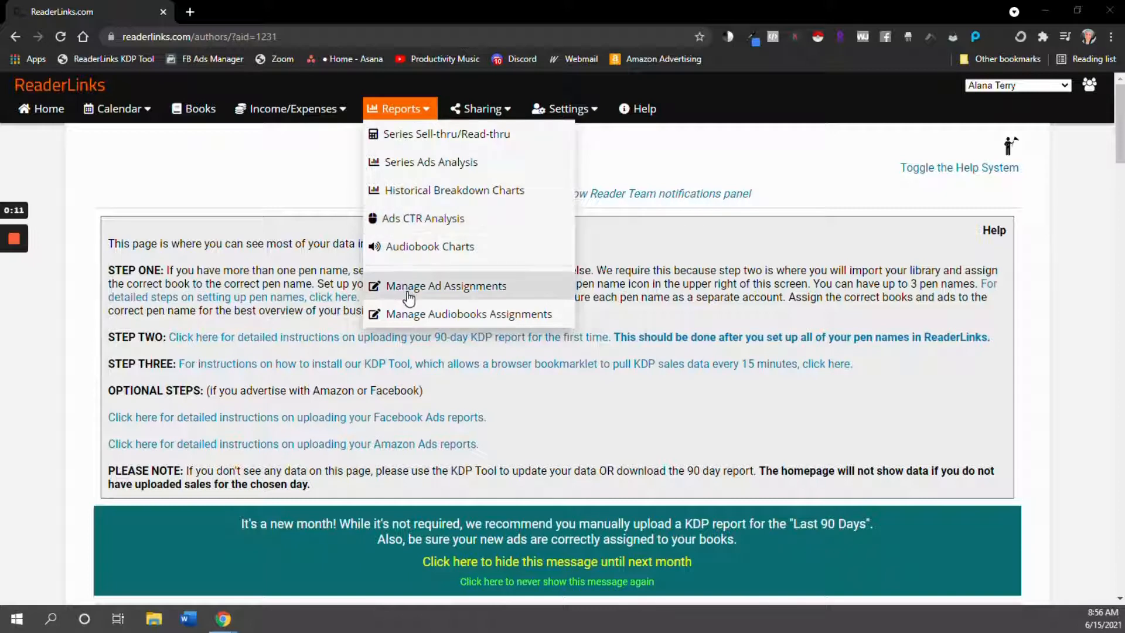
click(446, 285)
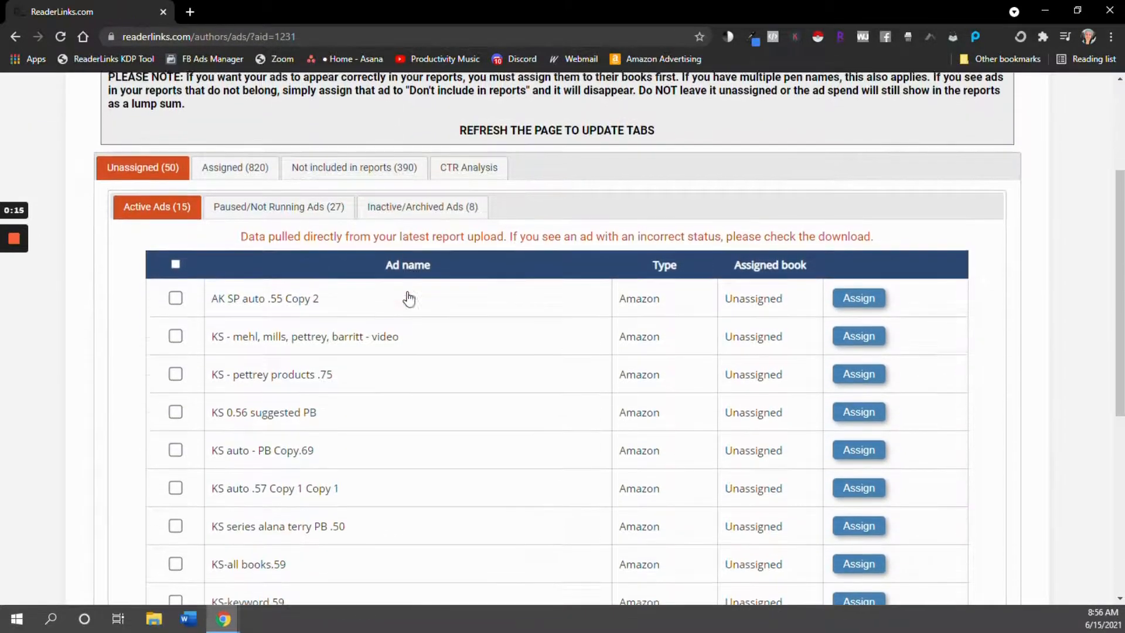
scroll(down, 3)
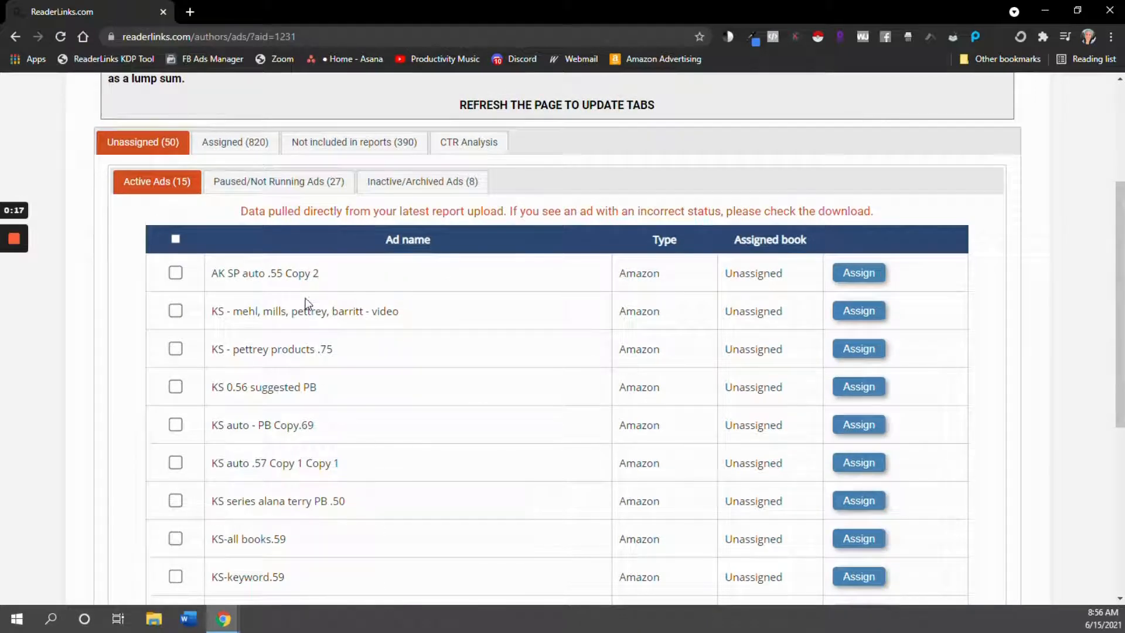
mouse_move(256, 563)
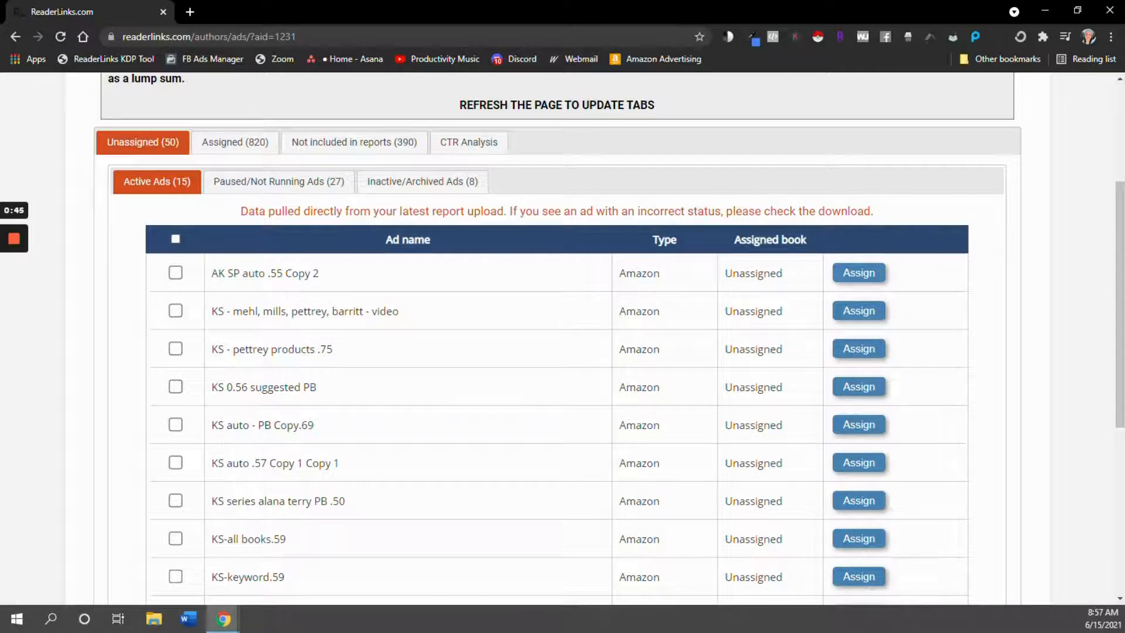
mouse_move(212, 265)
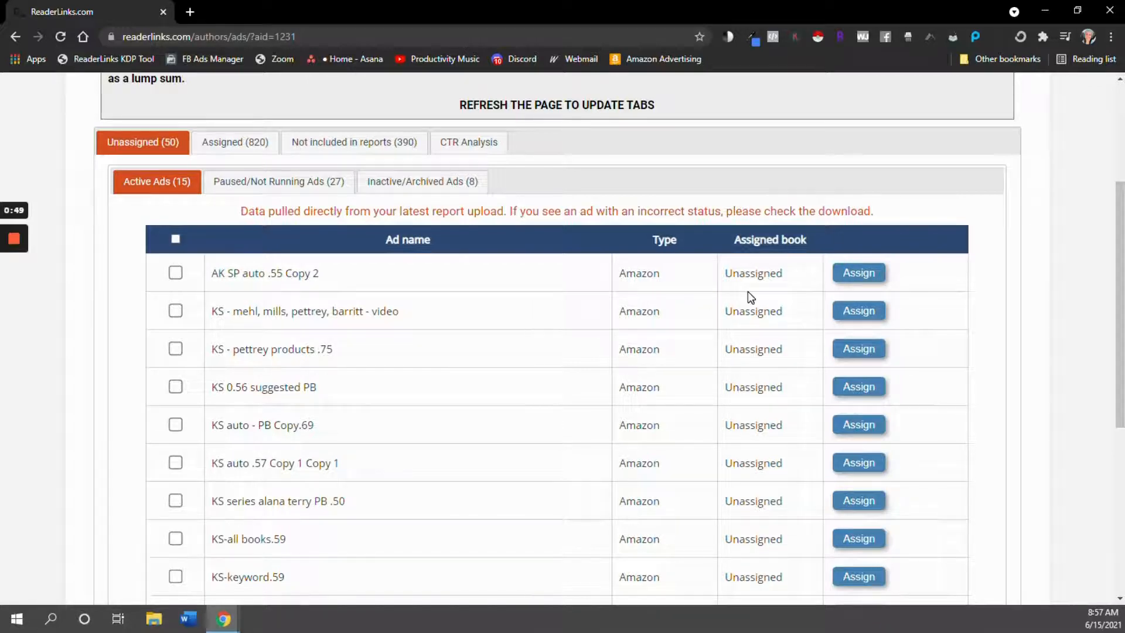
mouse_move(230, 284)
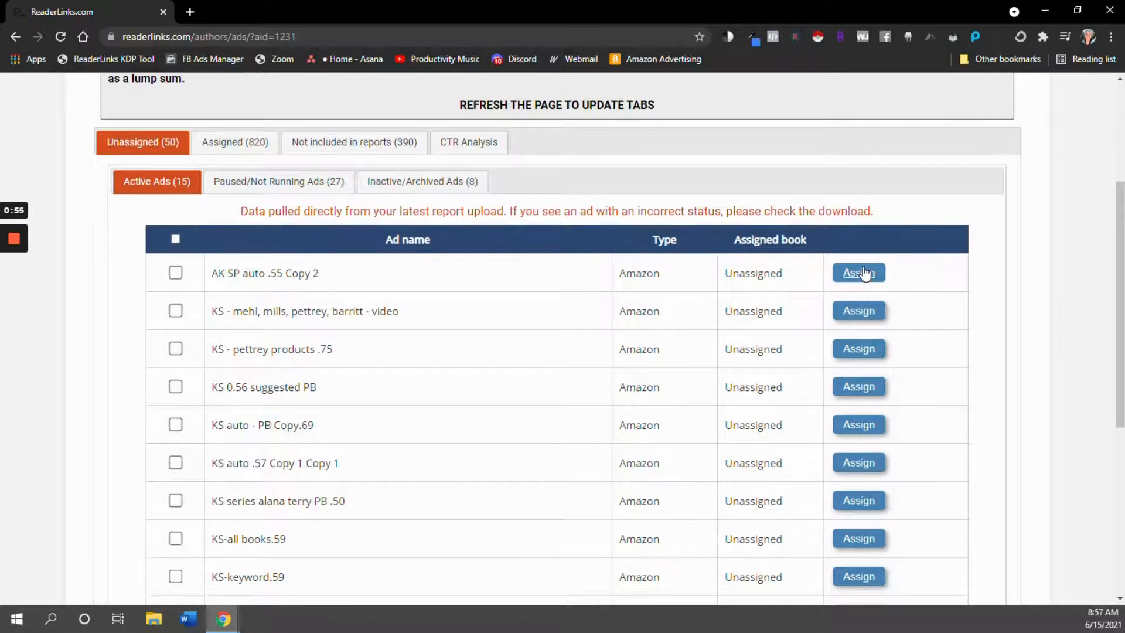
Step: Assign 'AK SP auto .55 Copy 2' to Identity Theft and save
click(859, 273)
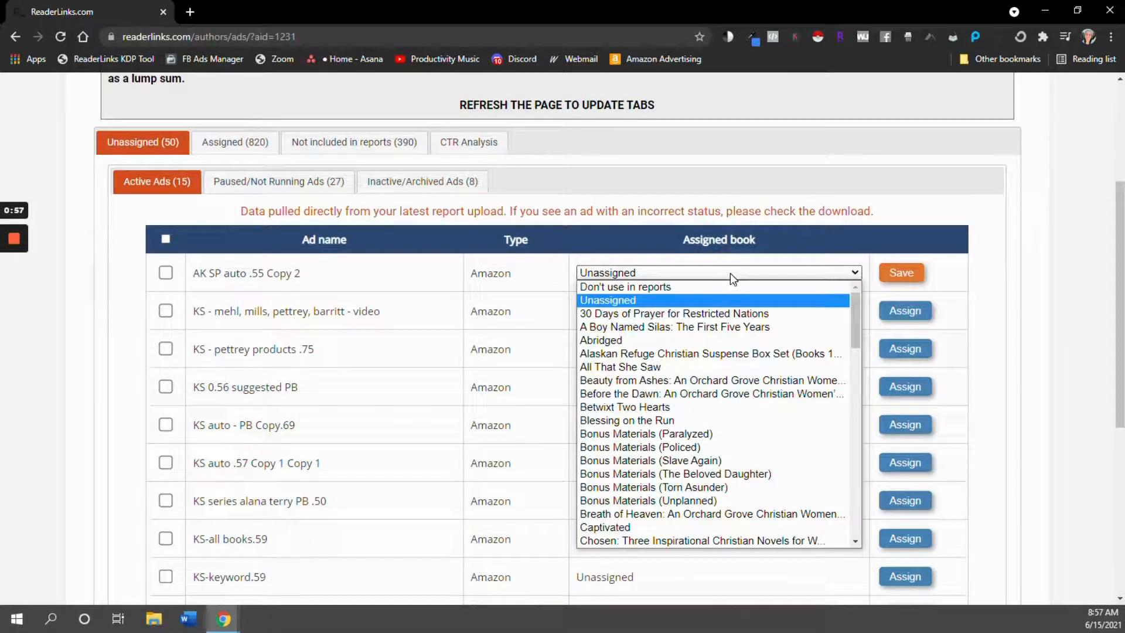
mouse_move(702, 313)
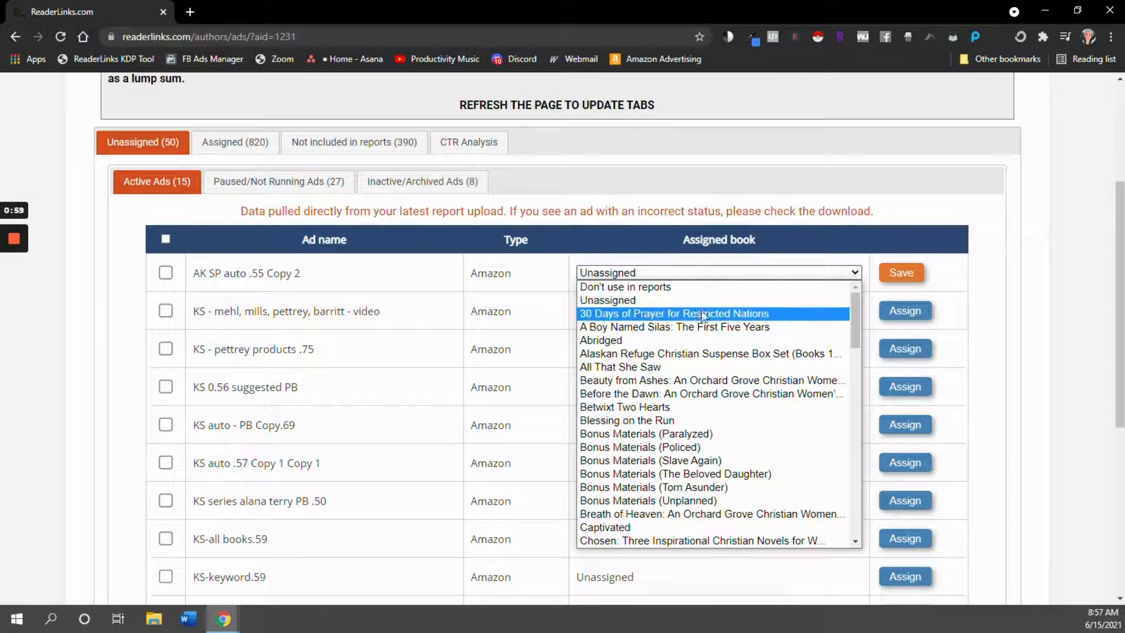
scroll(down, 3)
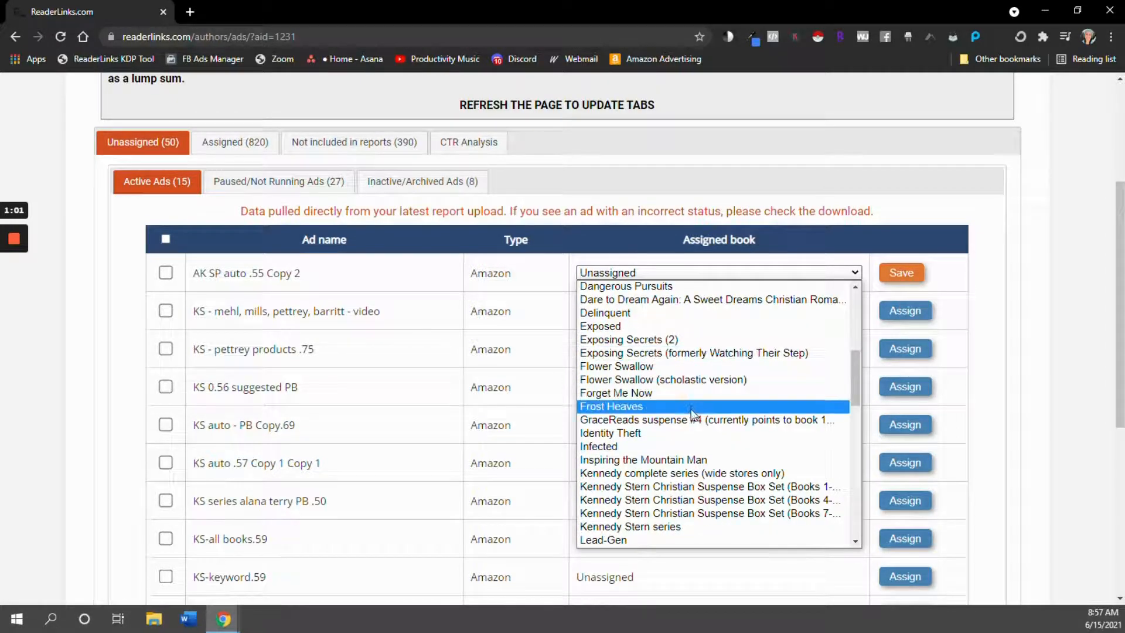
click(610, 432)
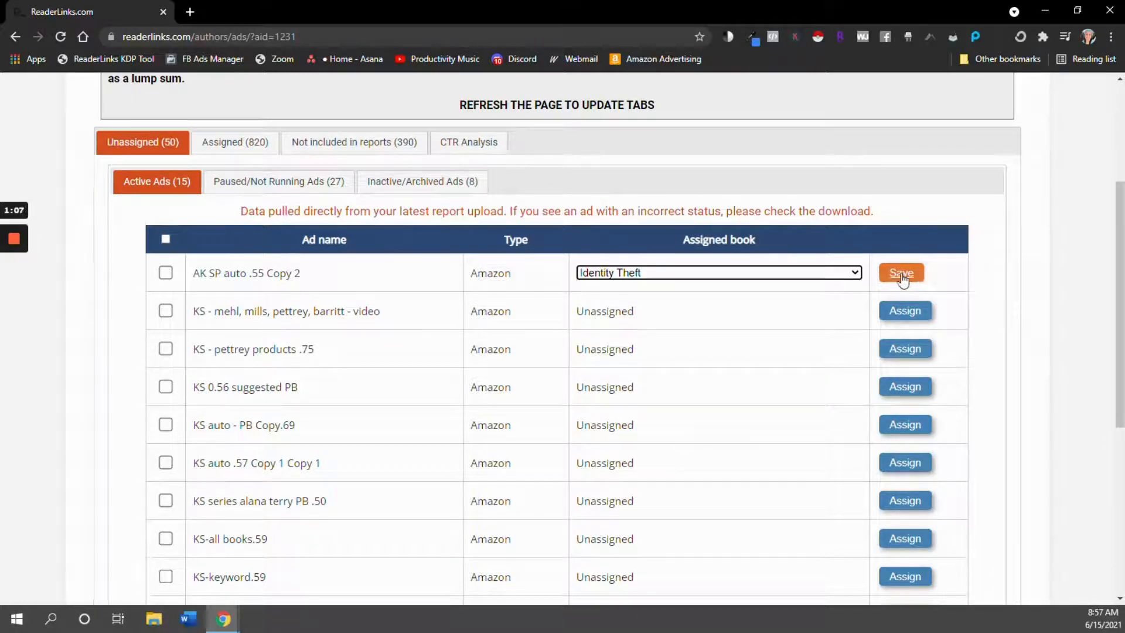
click(901, 273)
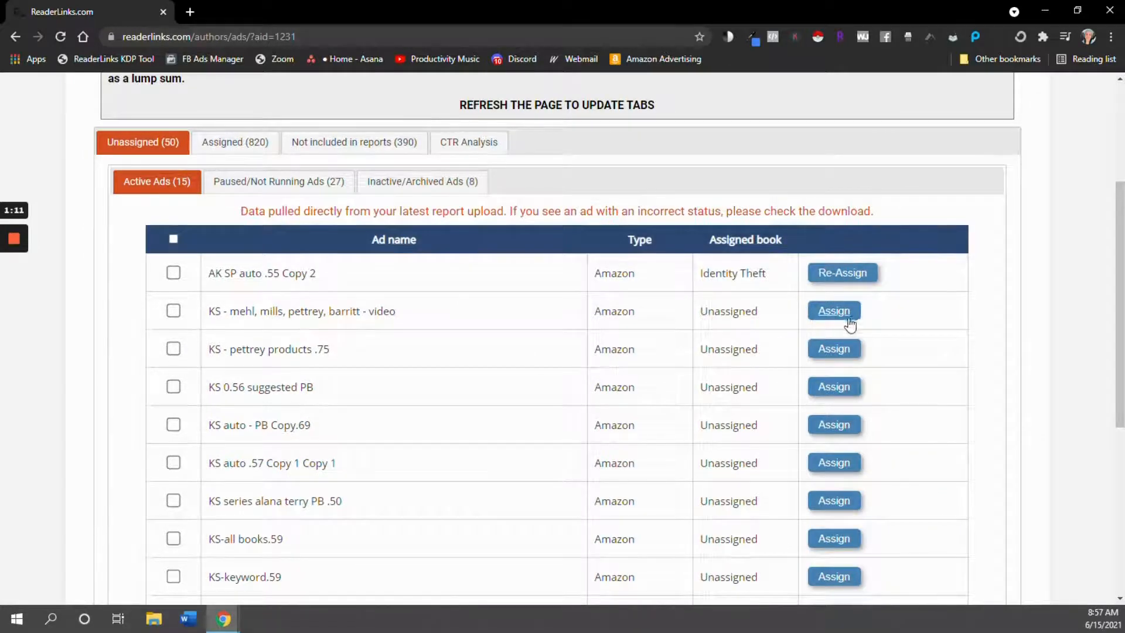
Step: Pick Unplanned as the book for 'KS - mehl, mills, pettrey, barritt - video'
click(833, 310)
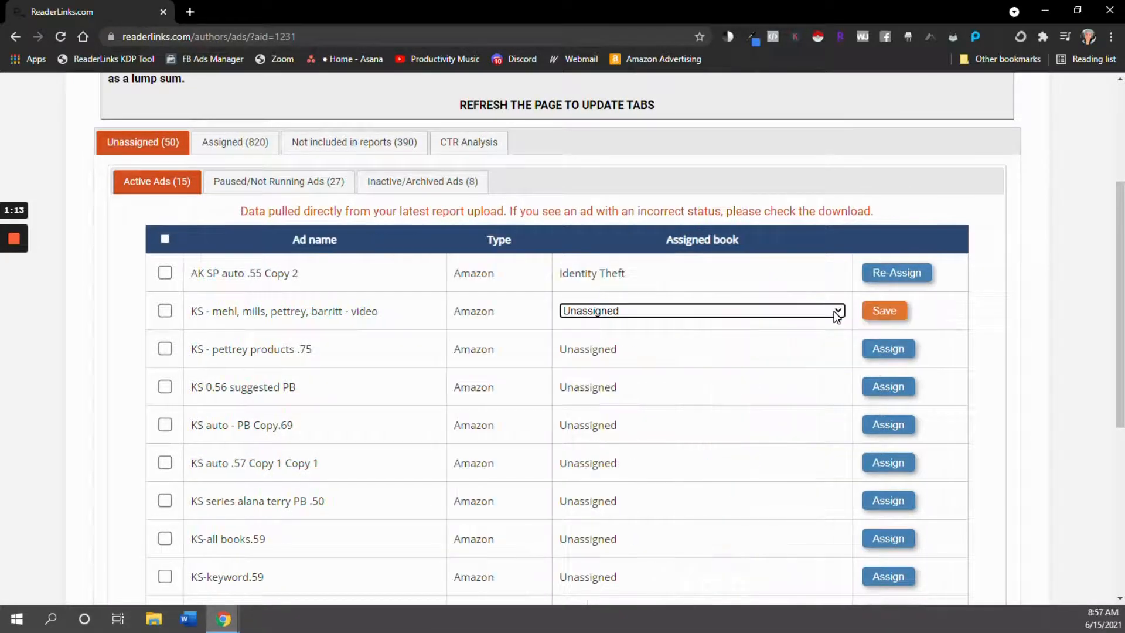
click(700, 310)
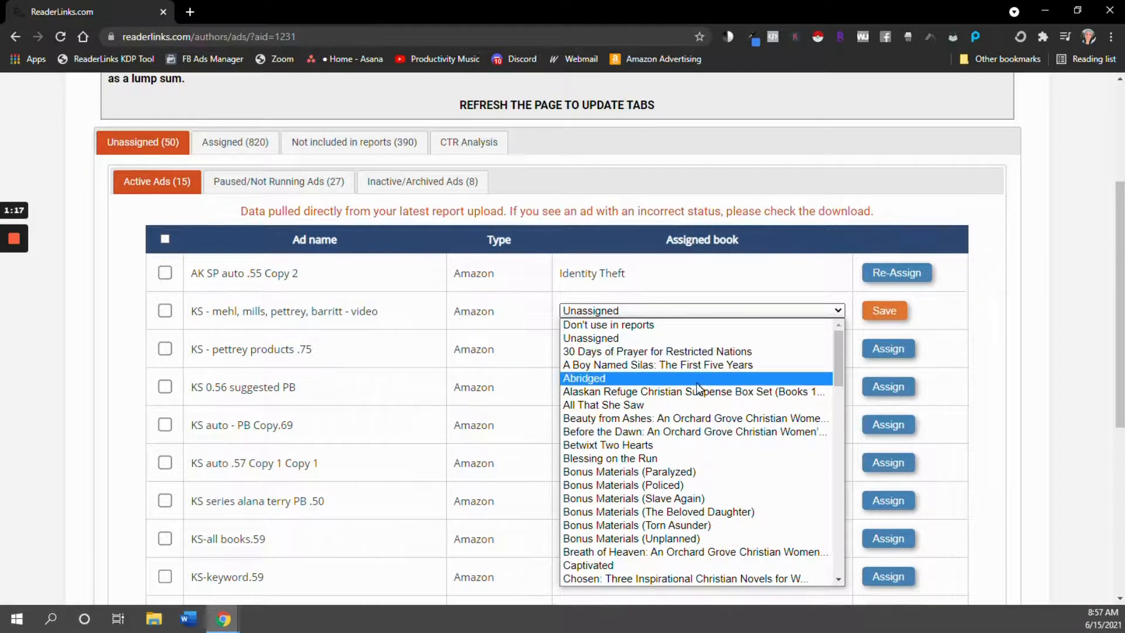
scroll(down, 3)
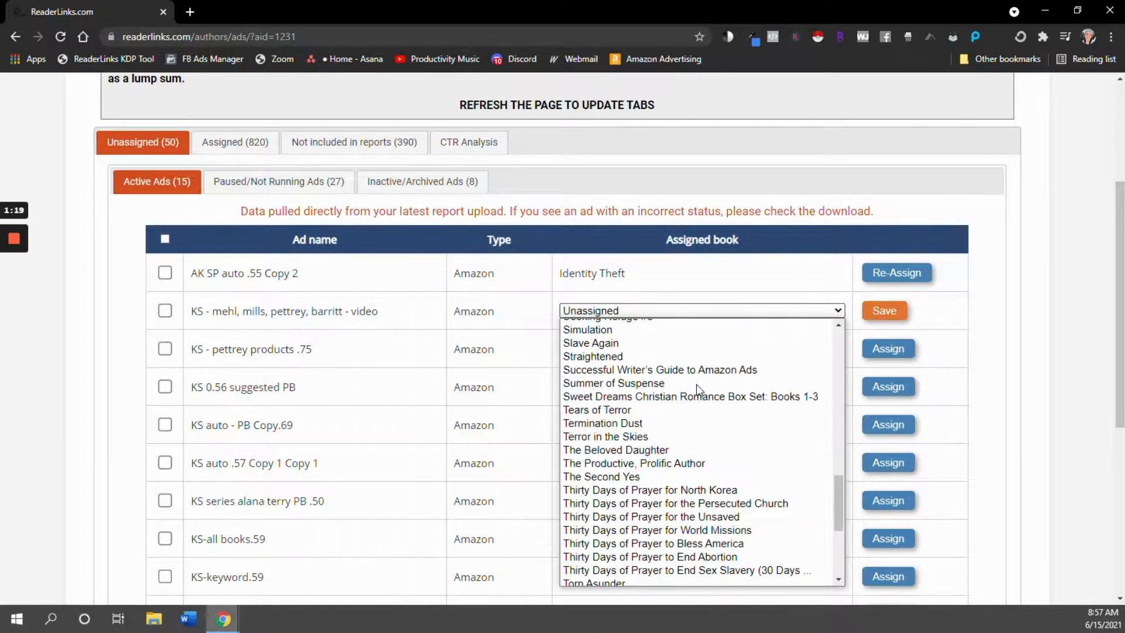
scroll(down, 3)
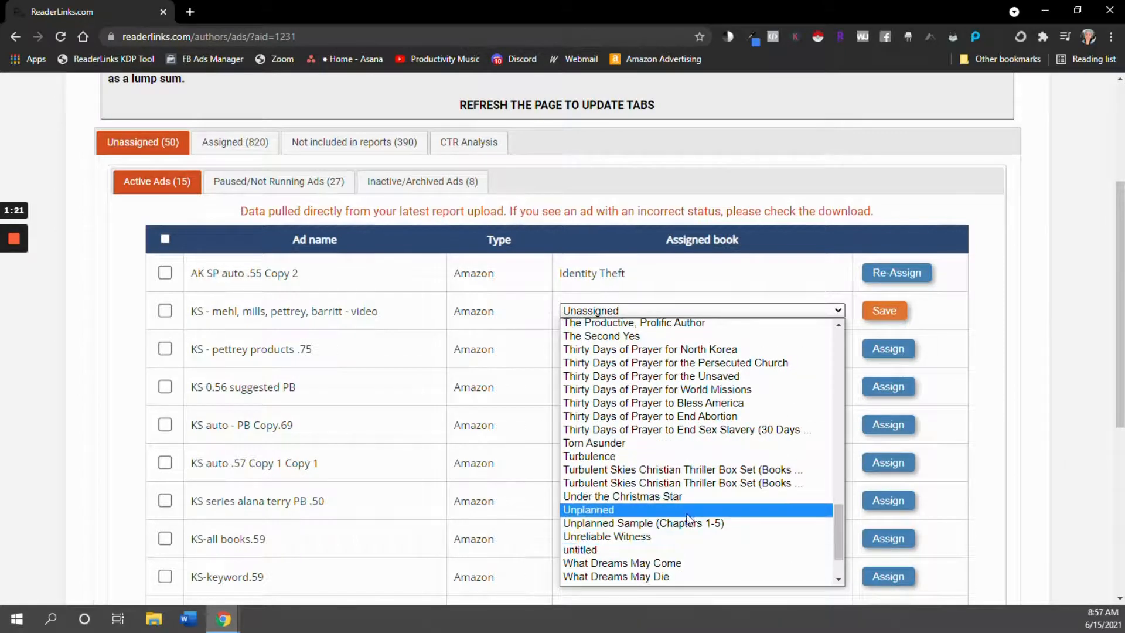
click(588, 510)
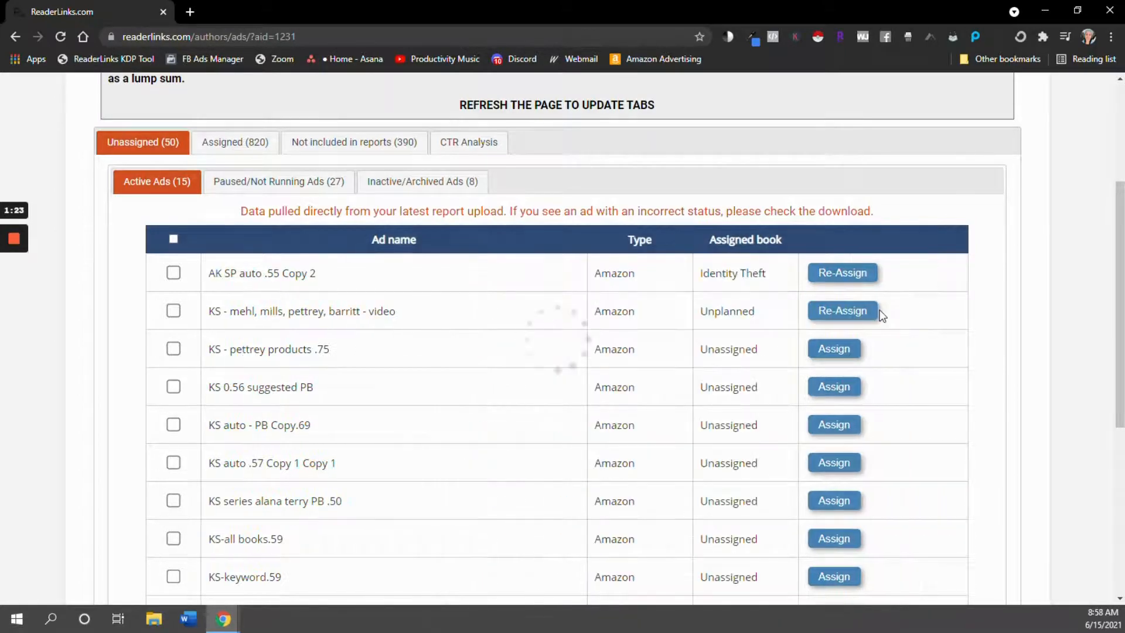